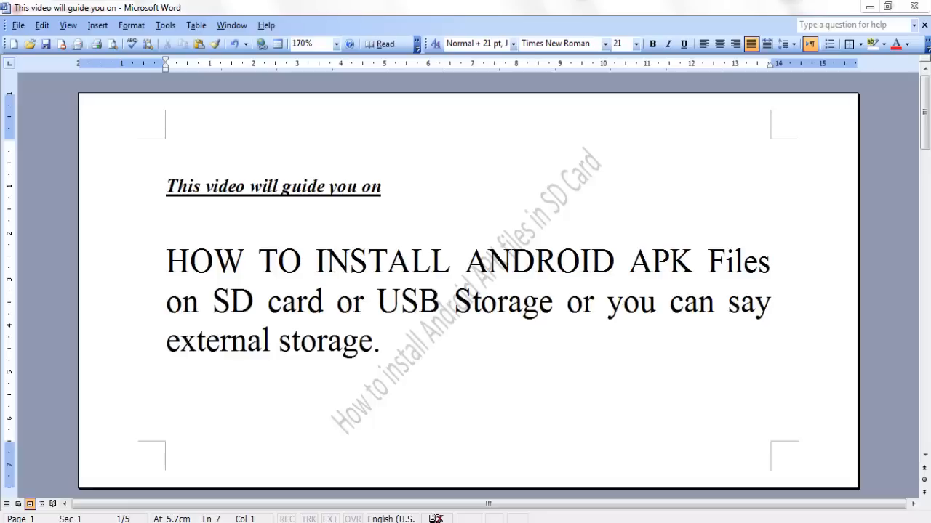
mouse_move(532, 325)
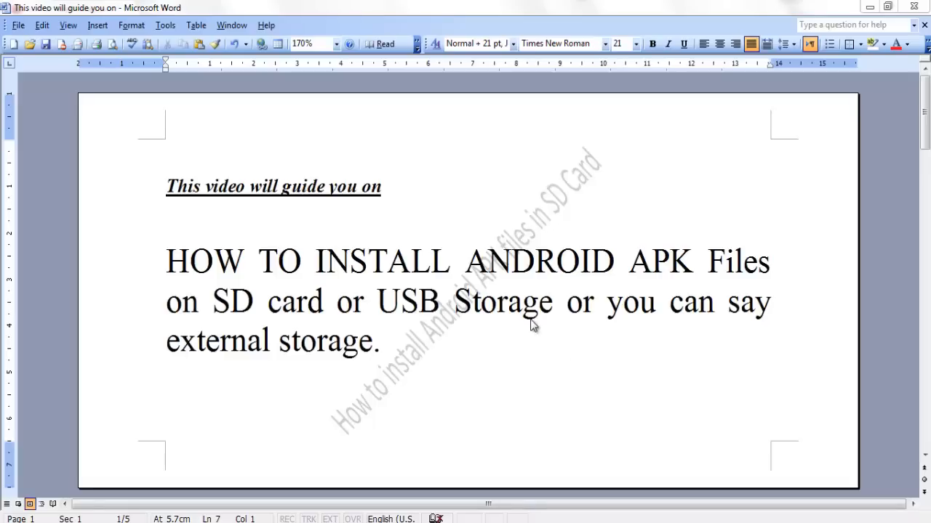
mouse_move(512, 339)
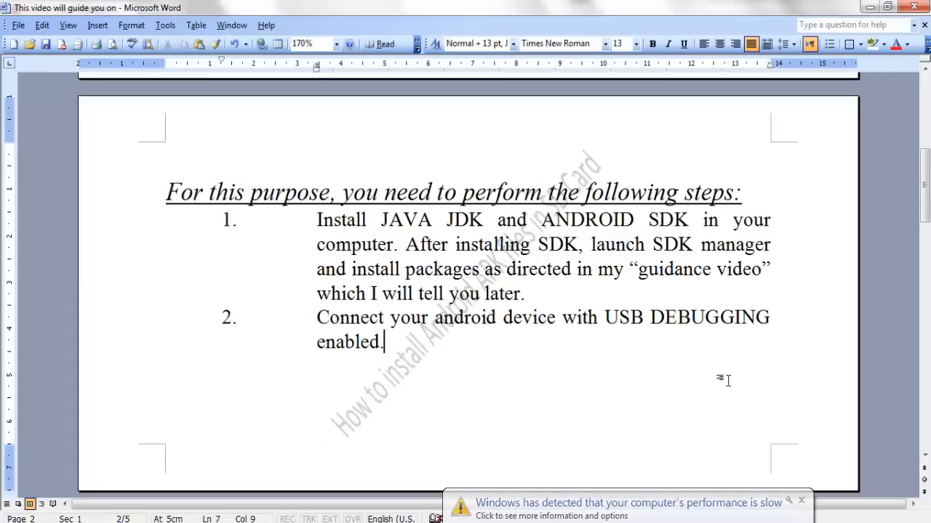
mouse_move(705, 347)
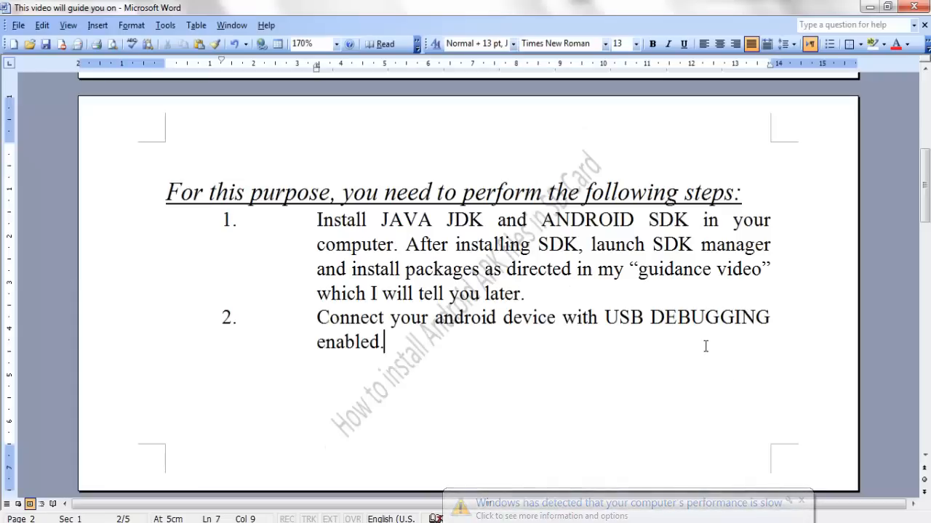
Scroll the Word document down to page 3's NEED GUIDANCE section.
scroll(down, 3)
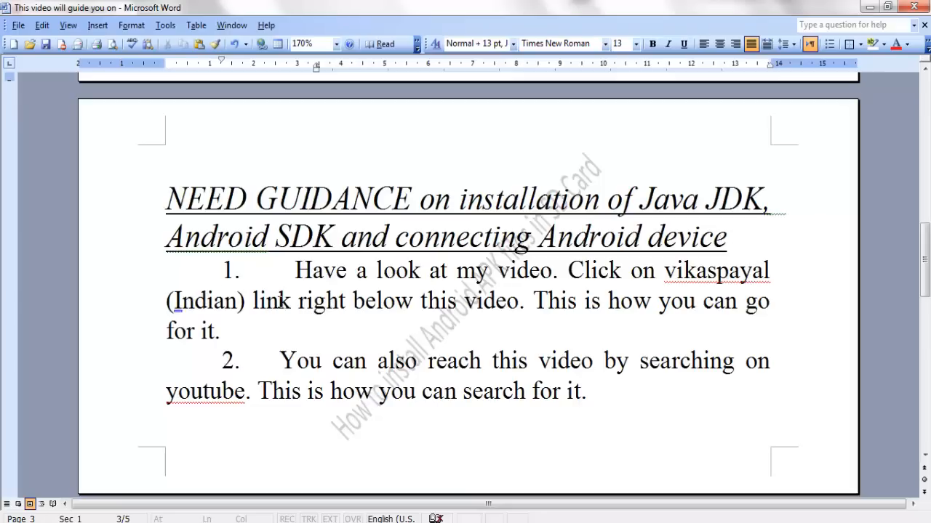
mouse_move(435, 313)
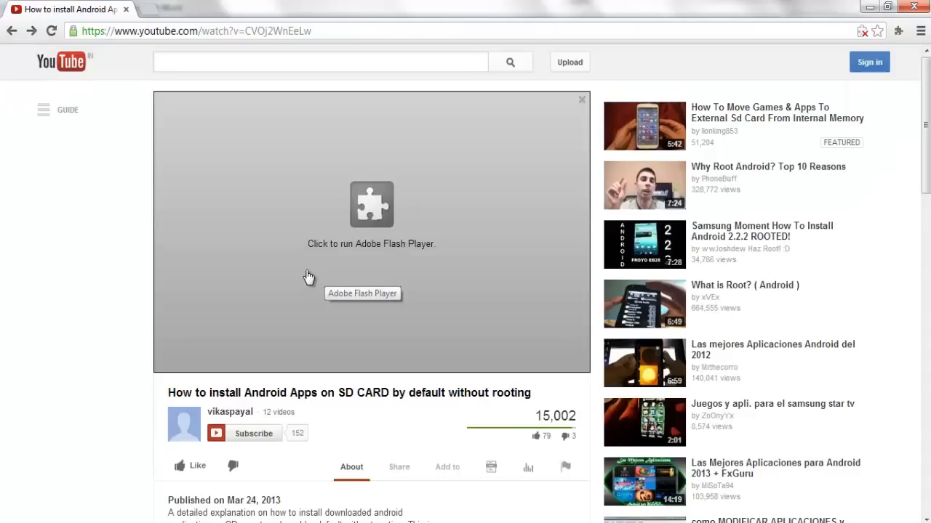
mouse_move(229, 295)
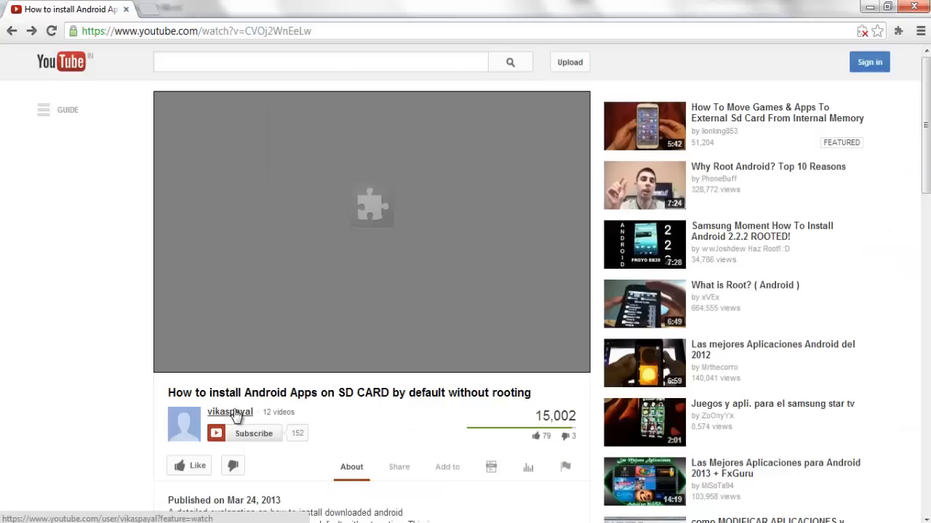
Open the vikaspayal channel from the video and list its uploaded videos.
click(230, 412)
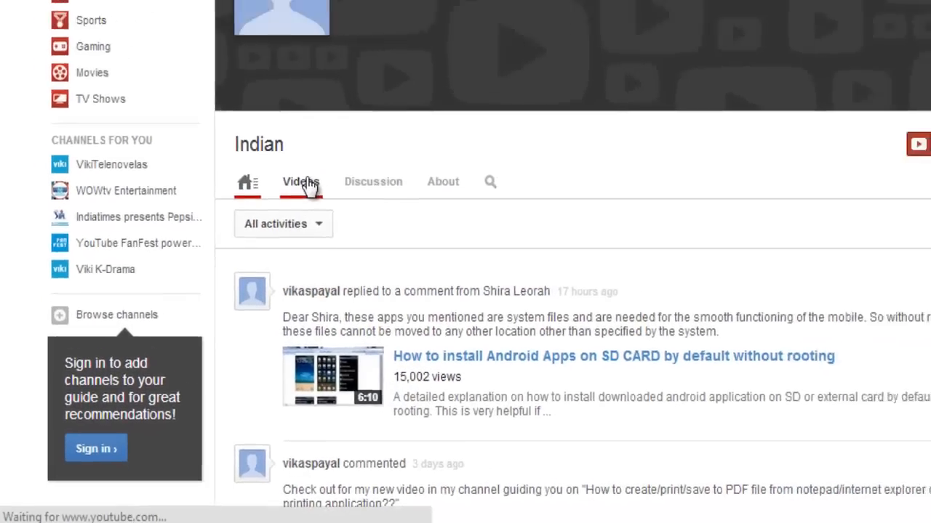
click(301, 182)
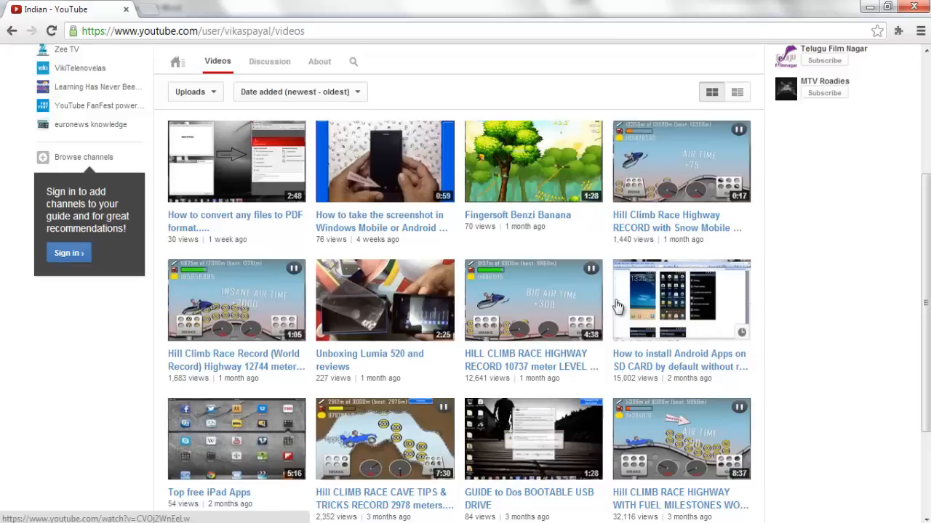
mouse_move(617, 335)
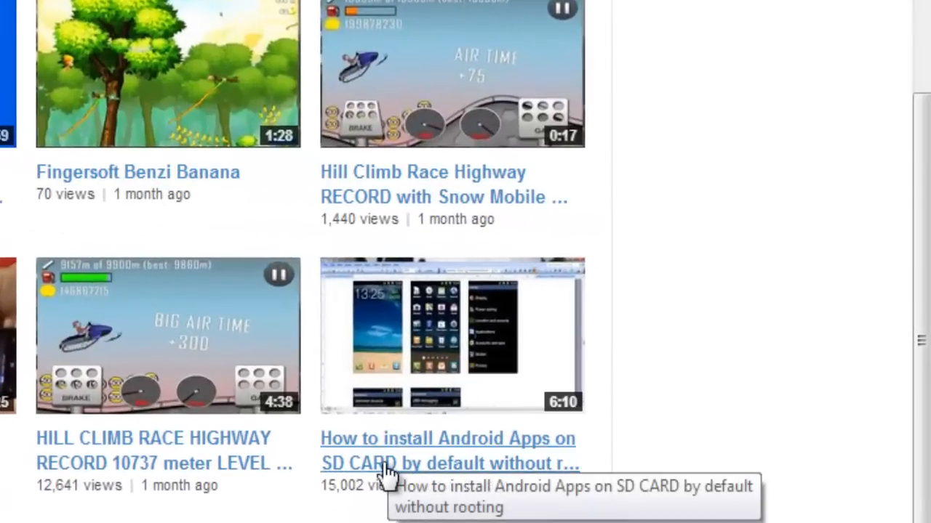
mouse_move(473, 389)
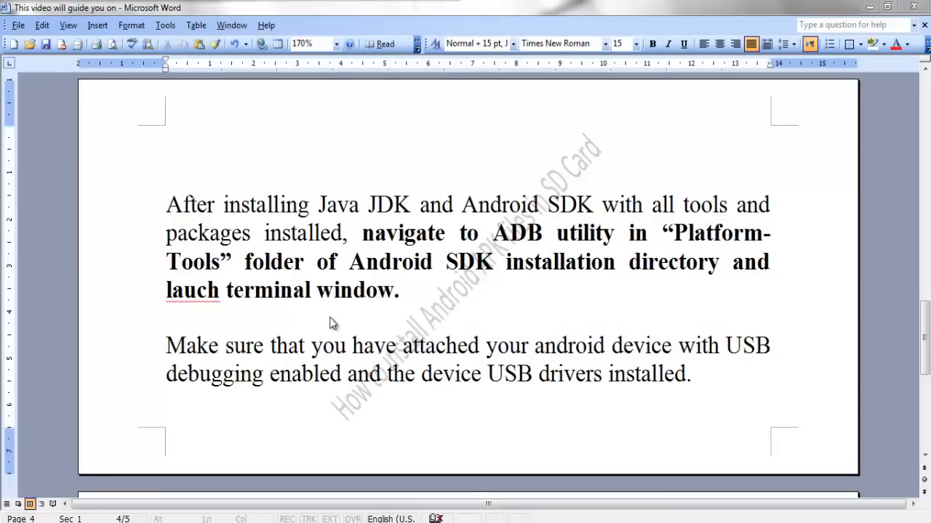
mouse_move(626, 331)
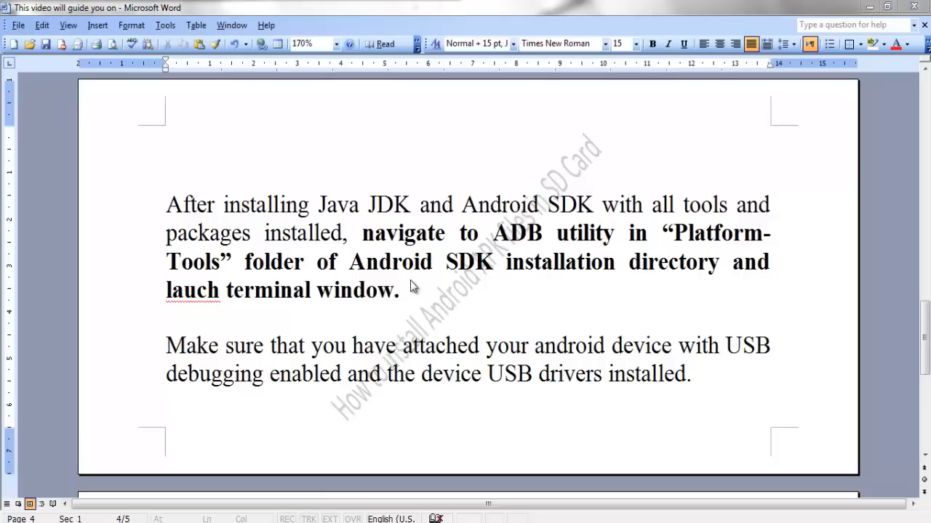
mouse_move(325, 307)
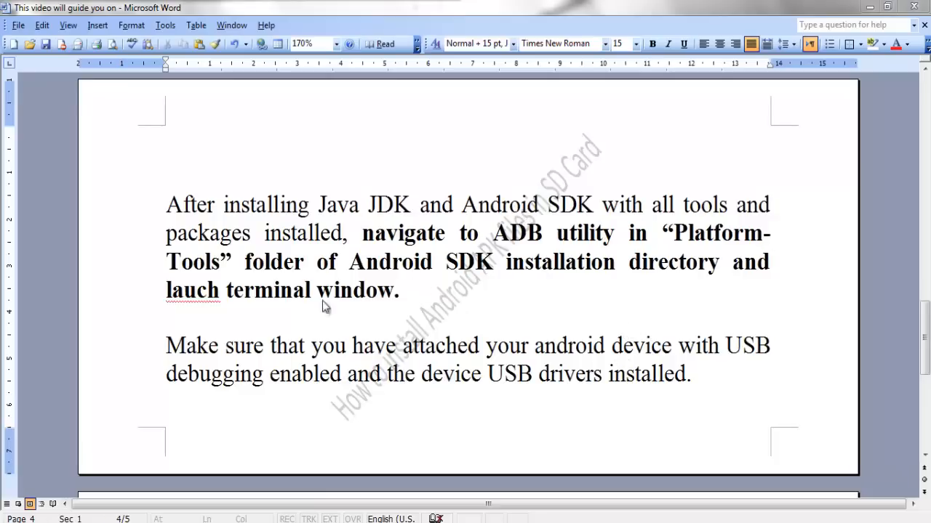
mouse_move(343, 277)
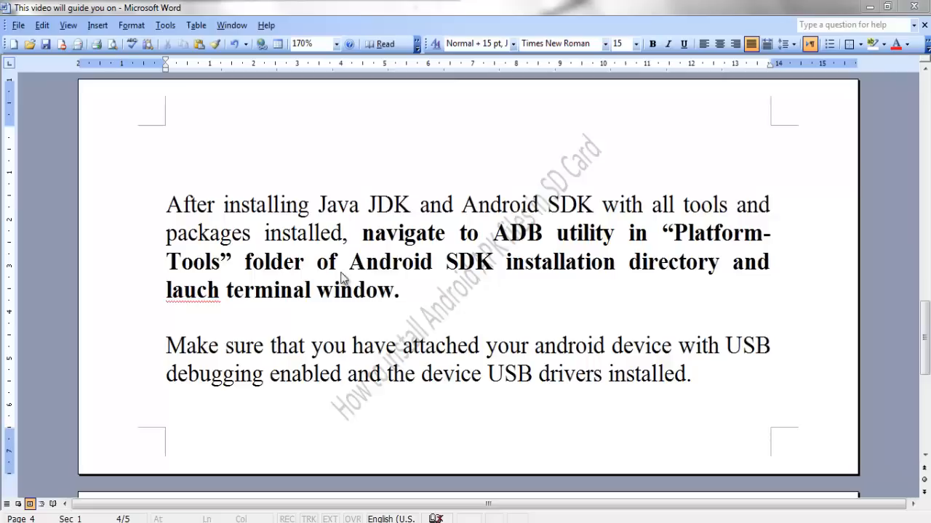
mouse_move(752, 277)
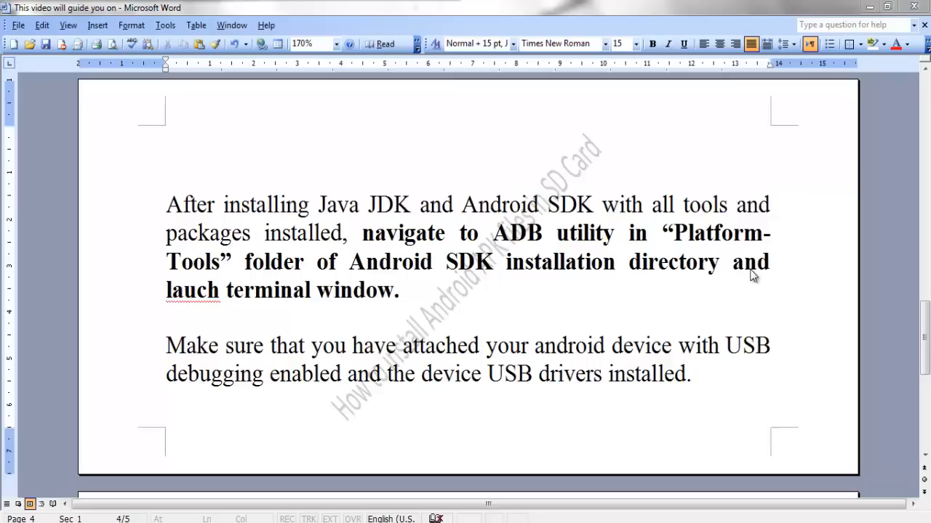
mouse_move(400, 311)
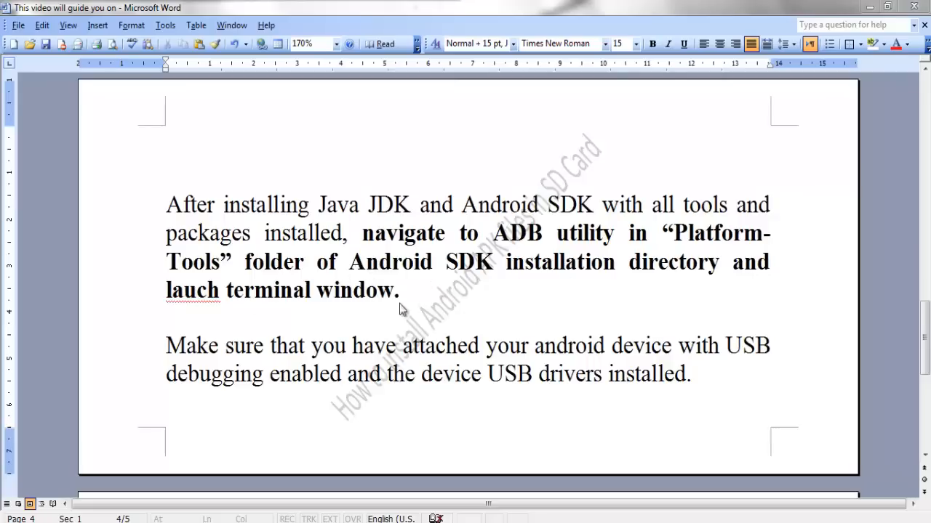
mouse_move(436, 347)
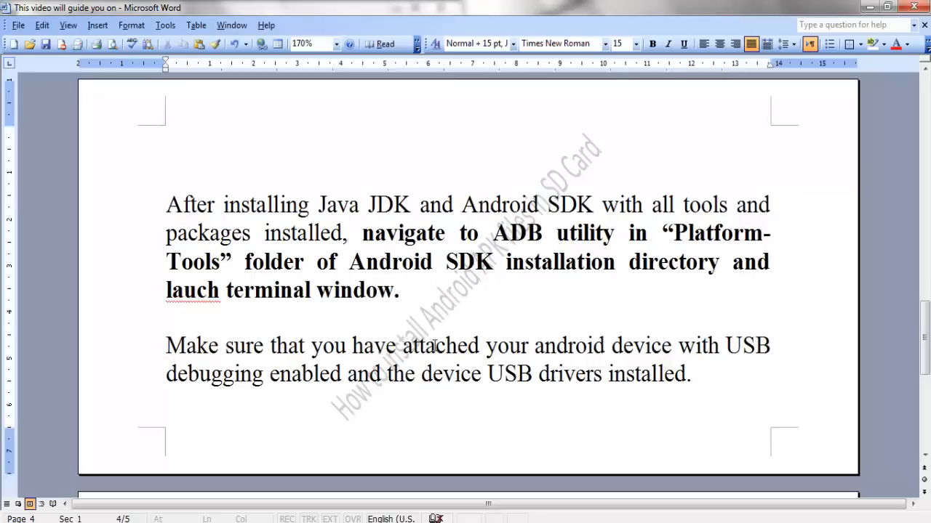
Highlight the page 4 sentence about USB debugging and device drivers.
drag(165, 346, 775, 346)
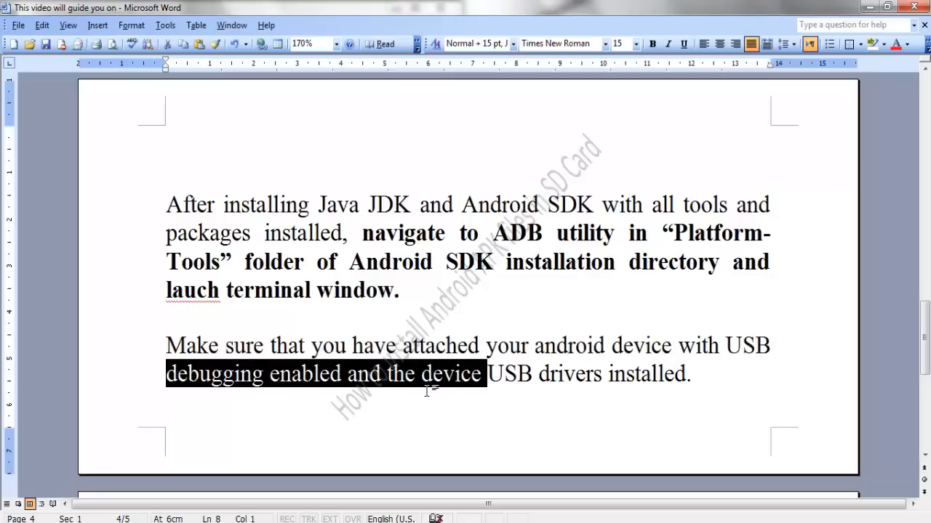
click(685, 374)
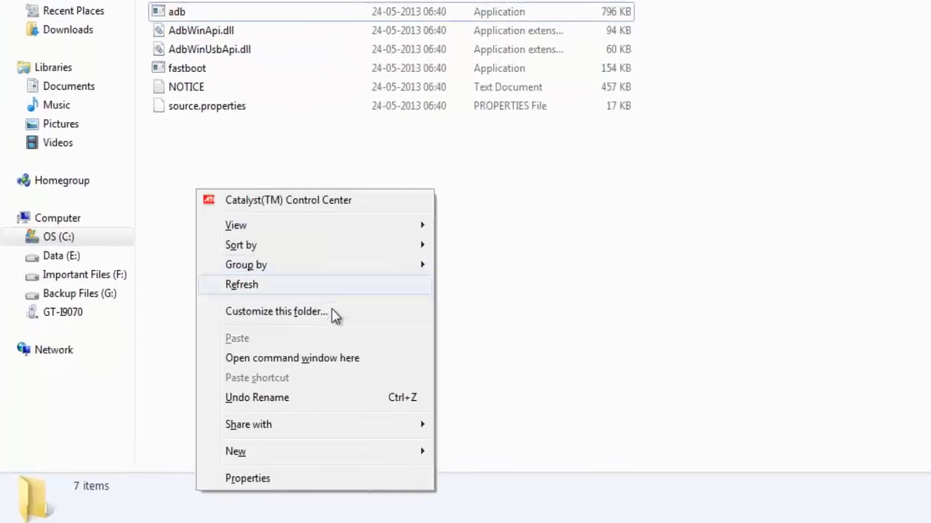
Open a command window in the Android SDK platform-tools folder.
click(292, 357)
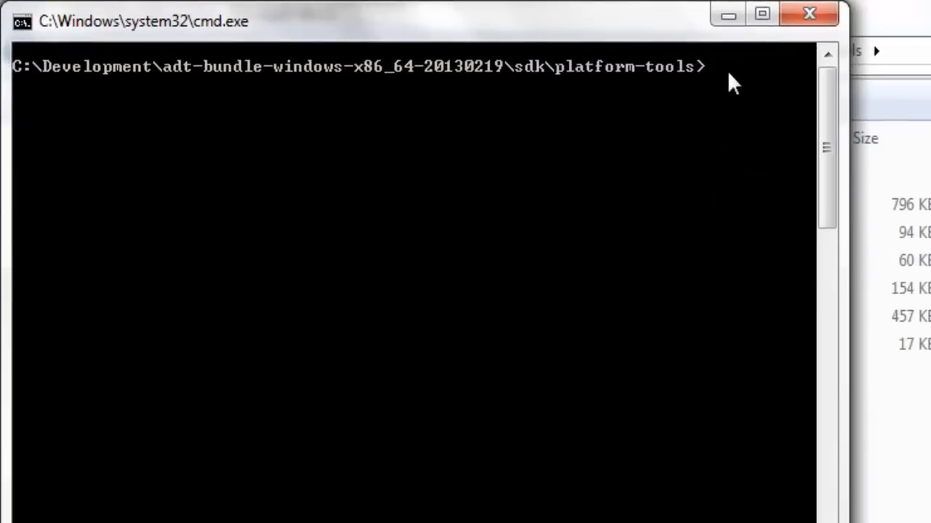
Run adb devices to list the connected Android device.
text(adb devices)
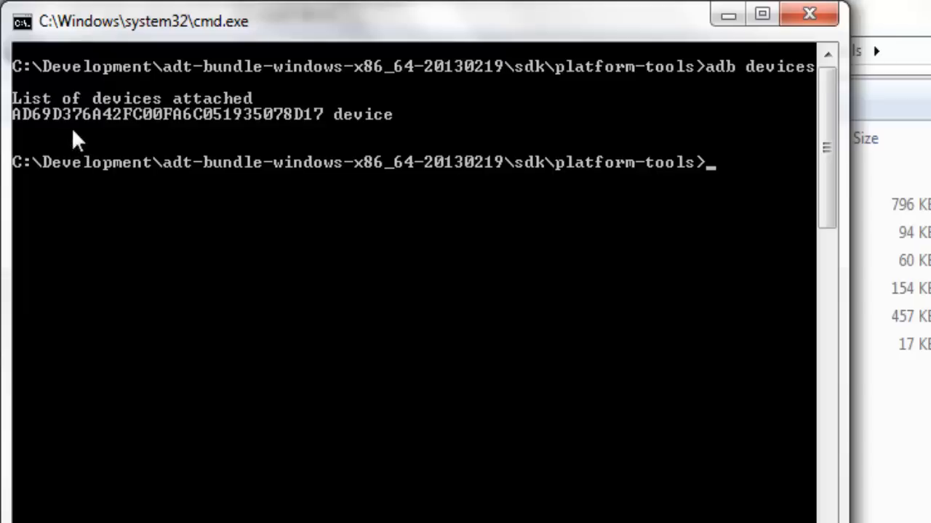
mouse_move(342, 131)
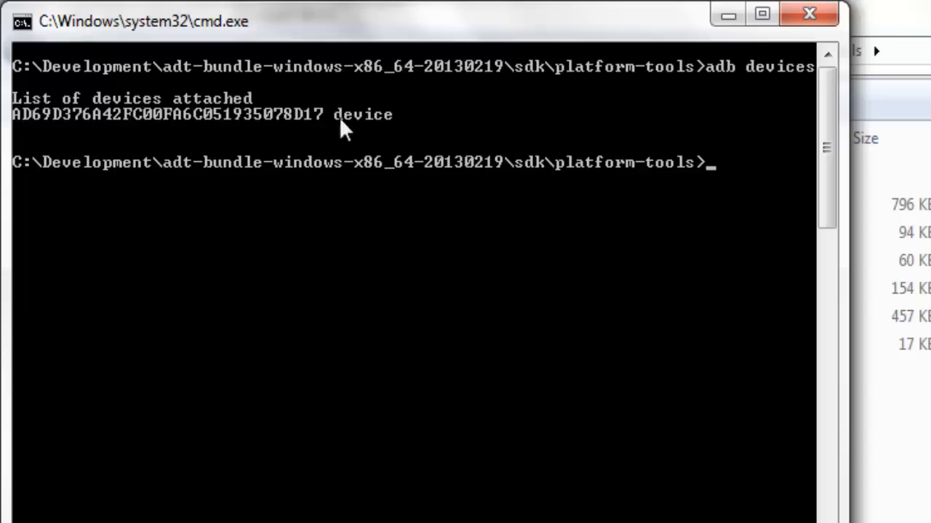
mouse_move(367, 131)
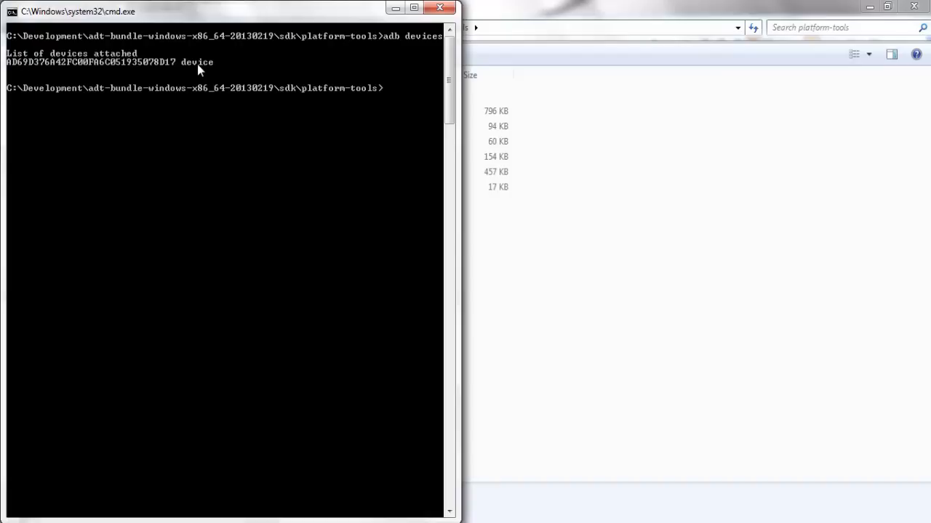
mouse_move(420, 453)
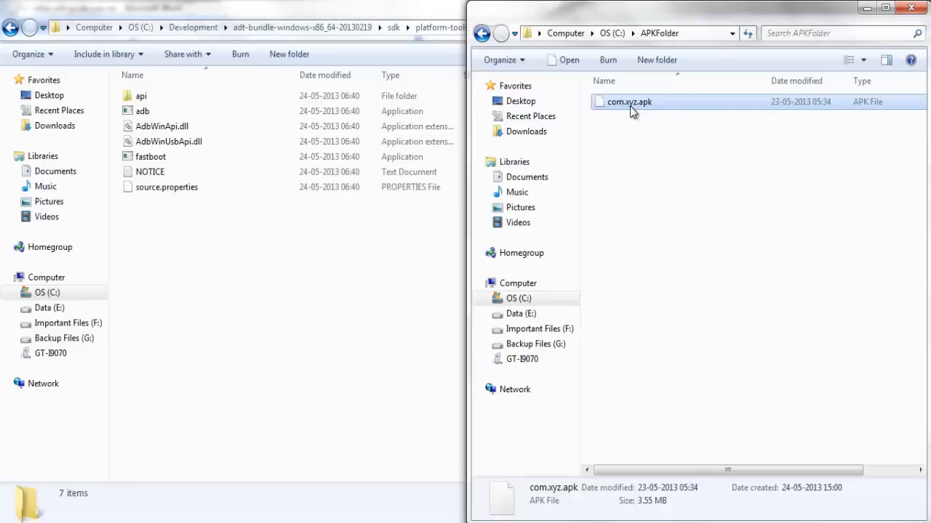
Show the properties of com.xyz.apk in C:\APKFolder, revealing its 3.55 MB size.
right_click(627, 102)
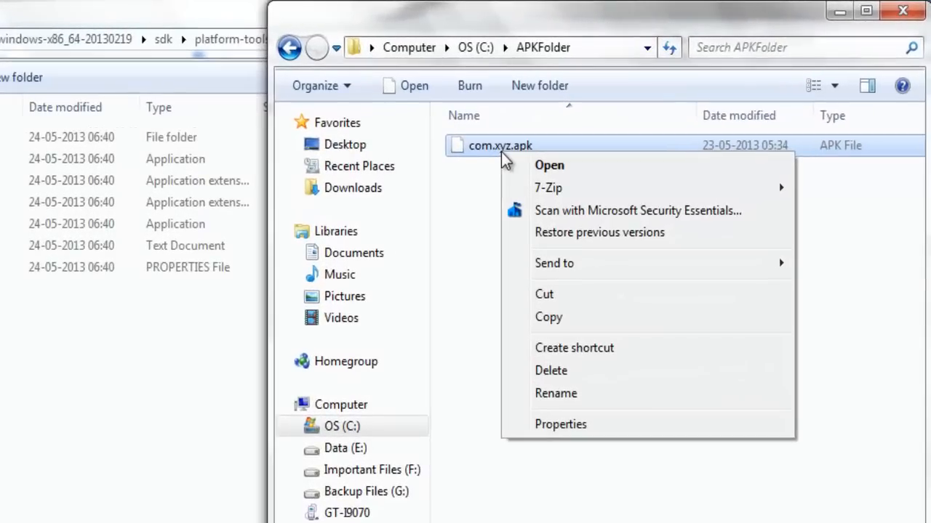
click(560, 425)
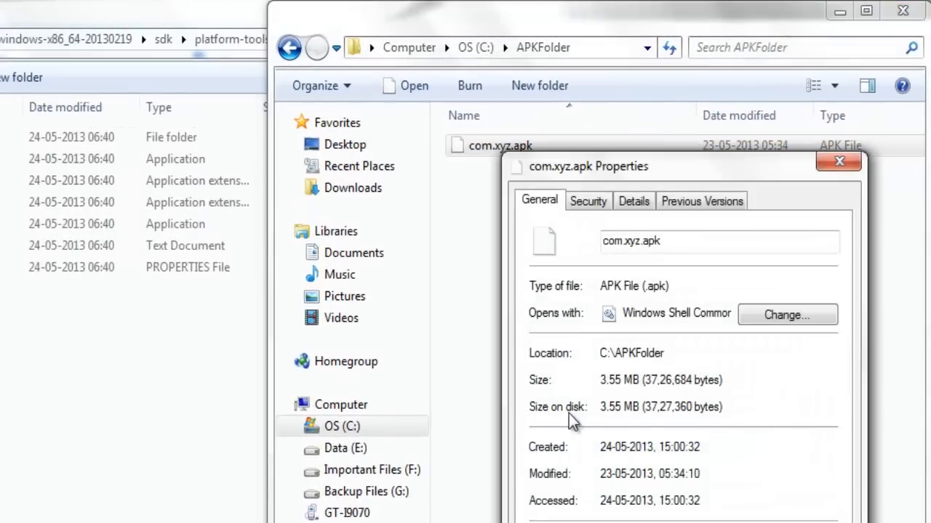
mouse_move(578, 362)
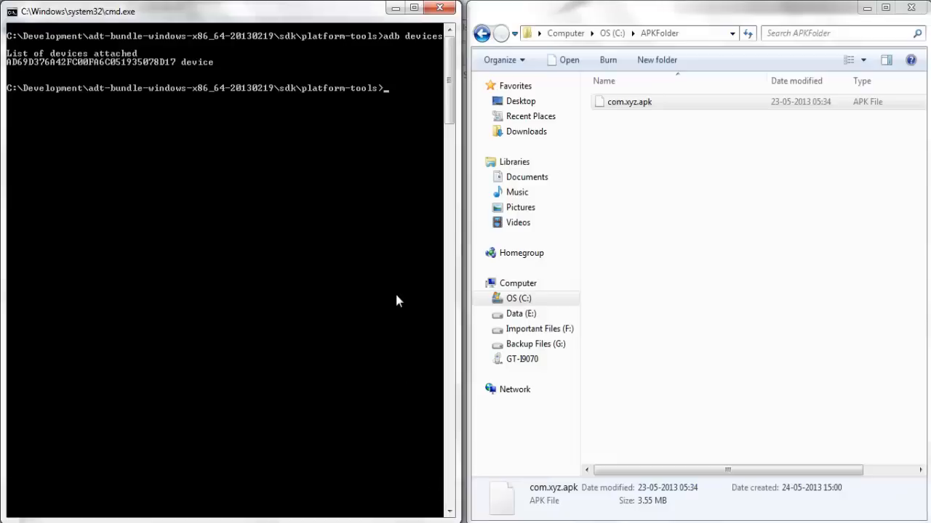
mouse_move(395, 94)
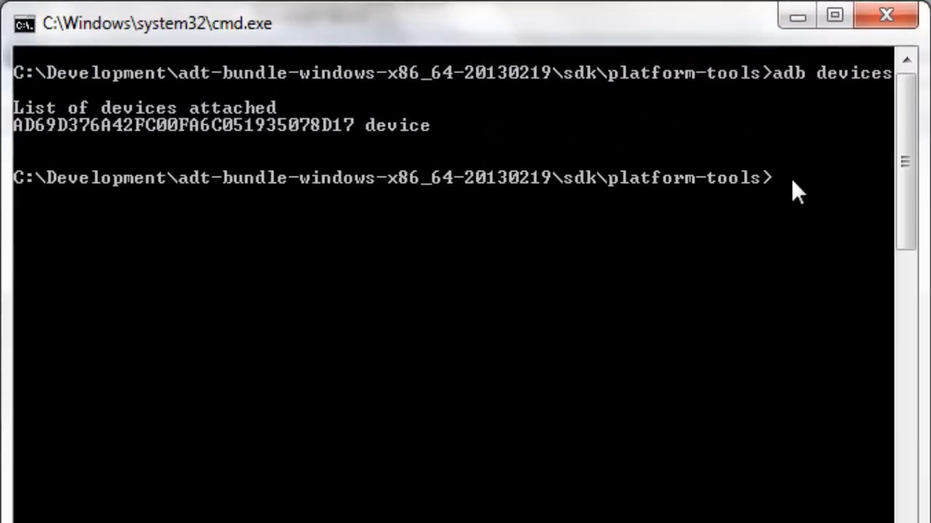
Enter adb install -s c:\apkfolder\com.xyz.apk to install to the SD card.
text(adb)
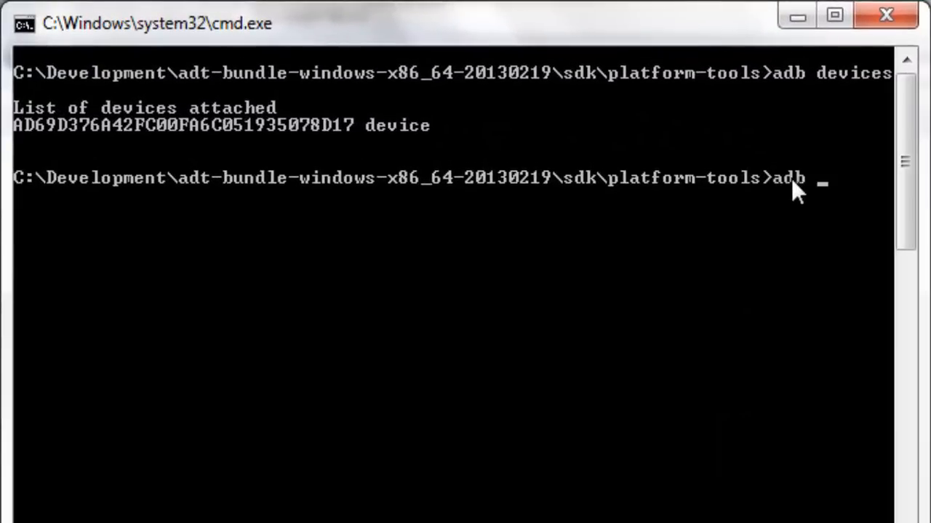
text(install)
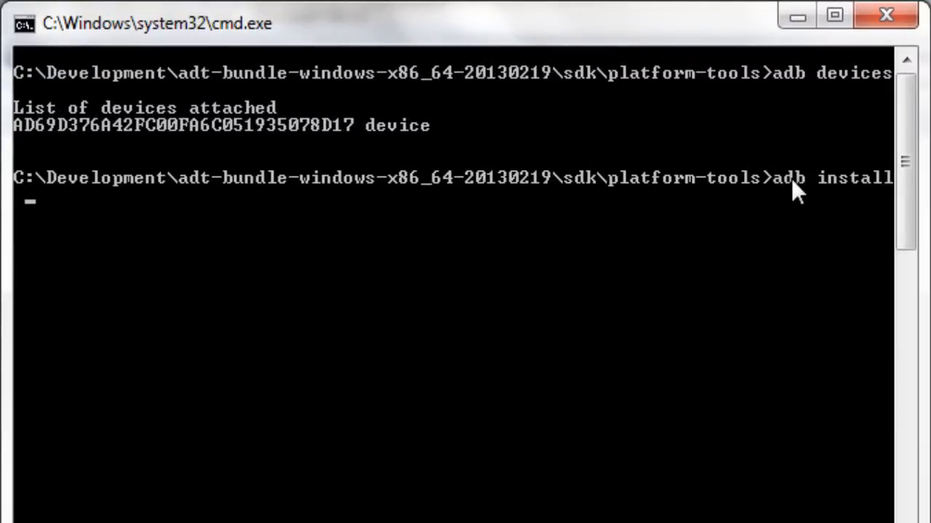
text(-s)
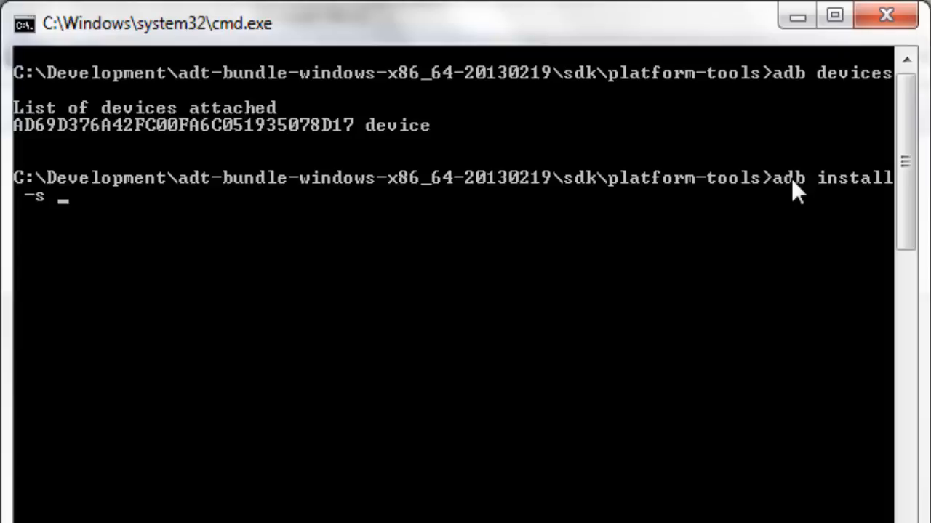
text(c:)
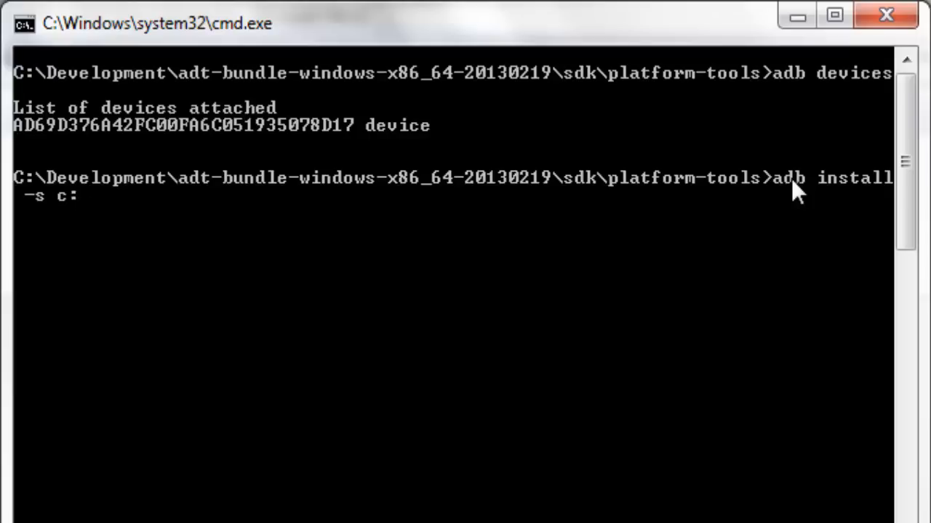
text(\apk)
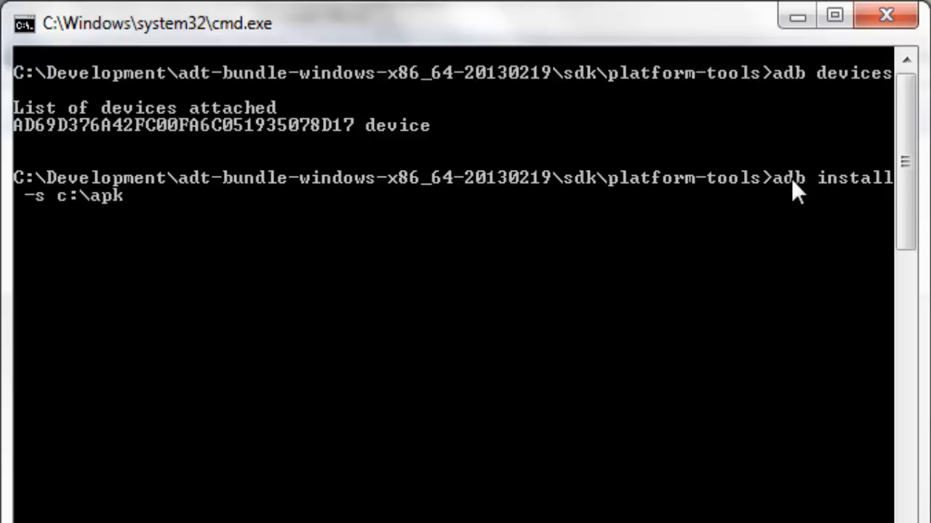
text(folder\)
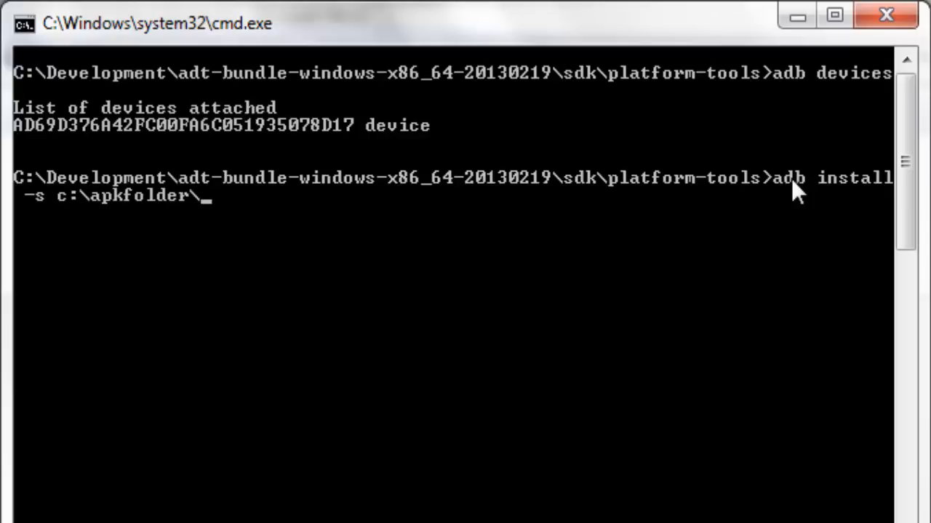
text(com.)
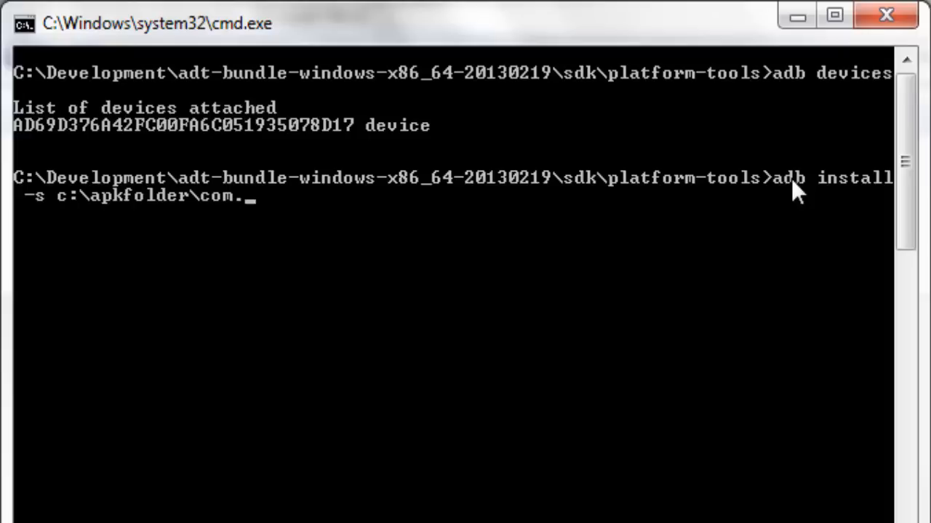
text(xyz.)
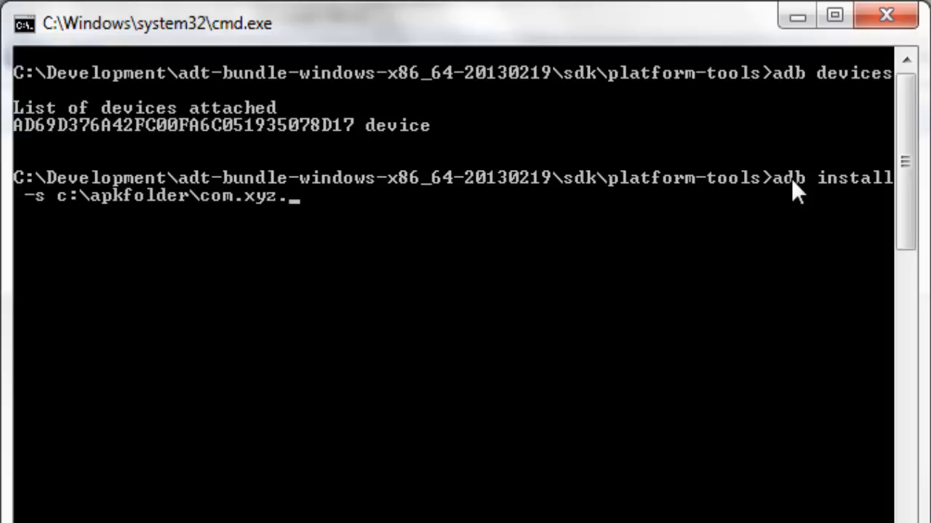
text(apk)
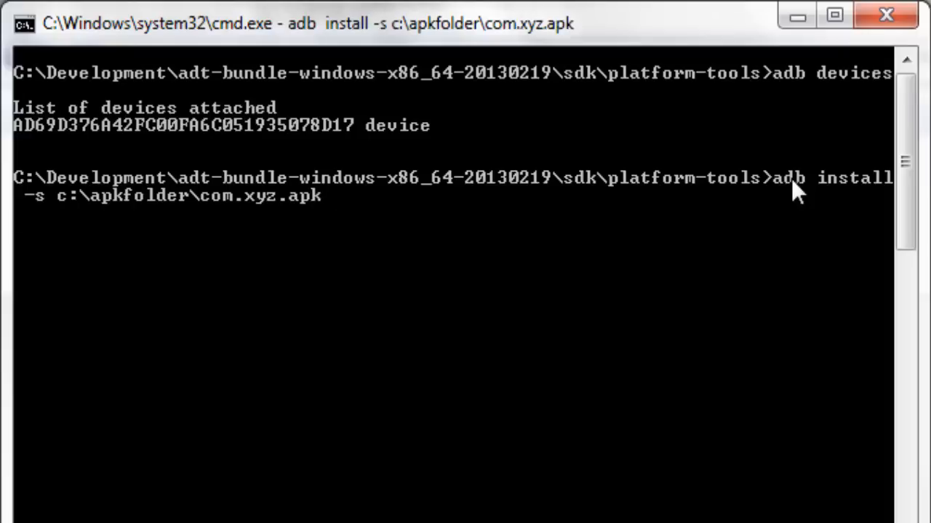